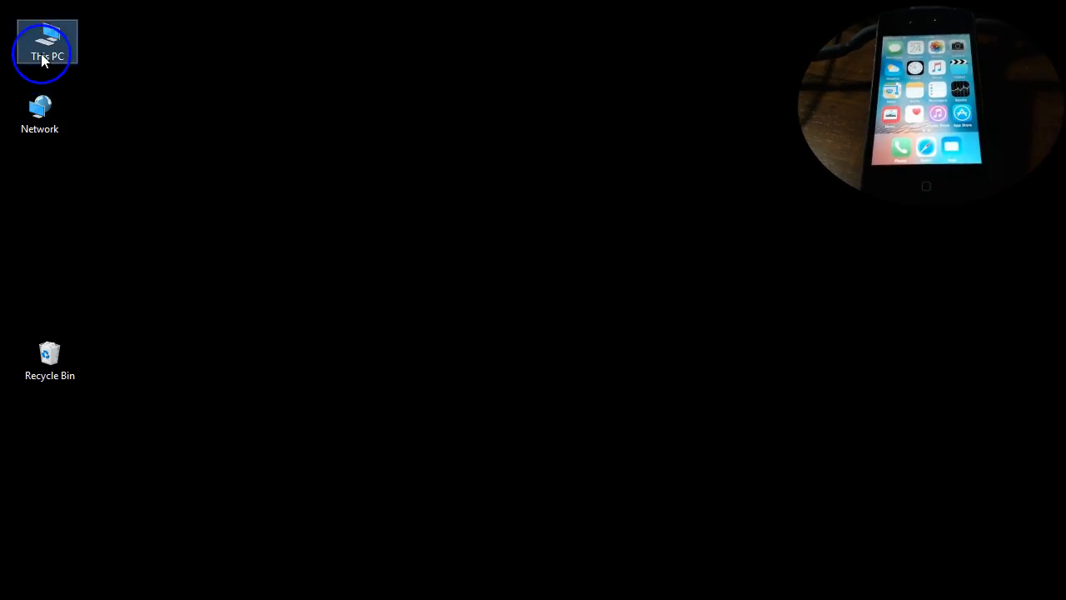
# - Open This PC and the iPhone entry under Devices and drives, revealing an empty folder
pyautogui.doubleClick(47, 46)
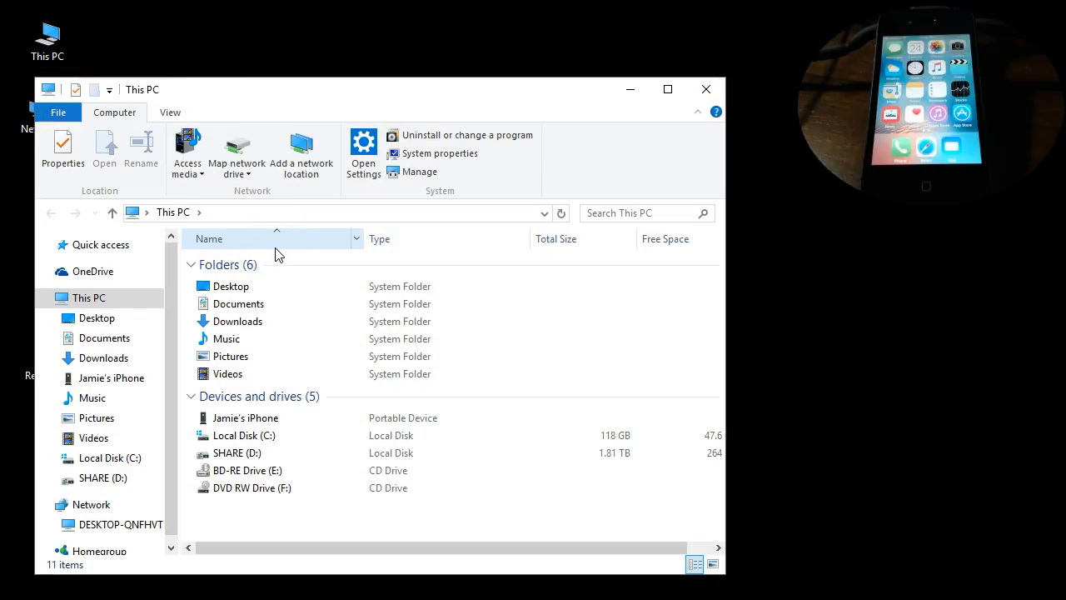
pyautogui.click(248, 470)
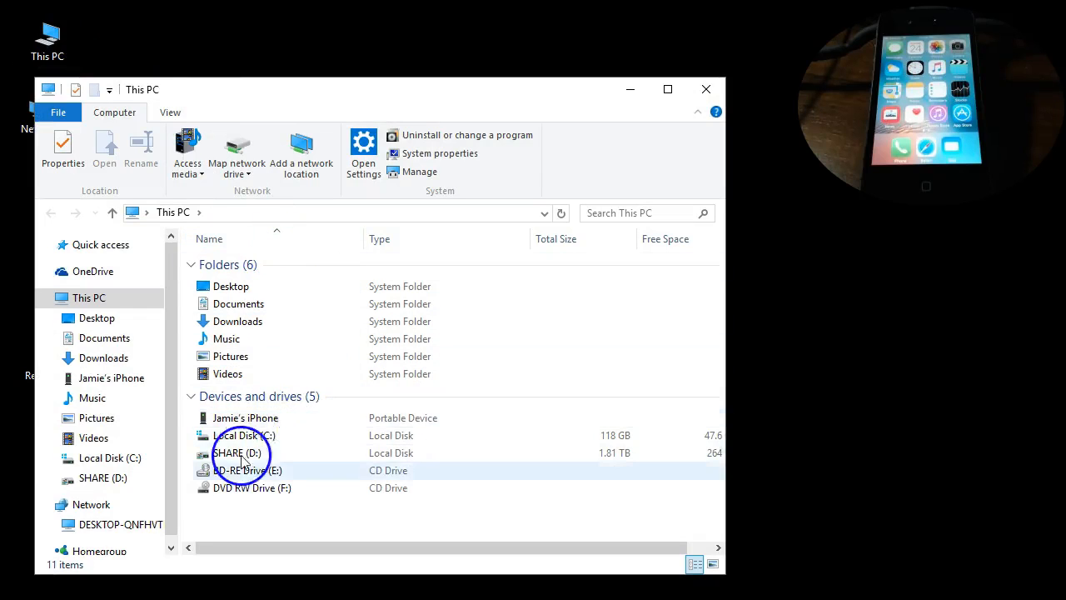
pyautogui.click(245, 417)
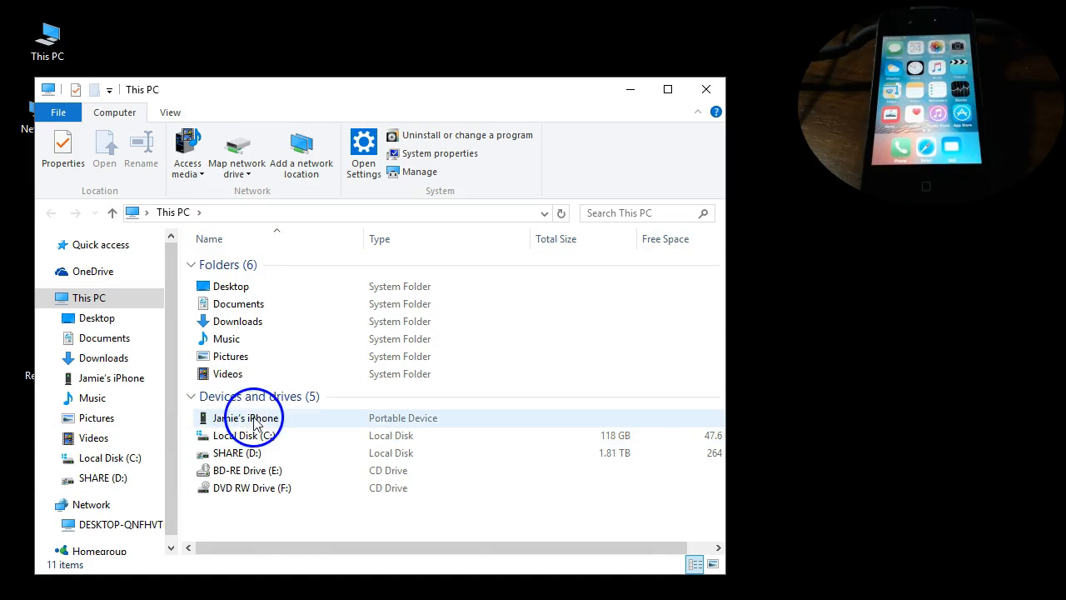
pyautogui.doubleClick(247, 417)
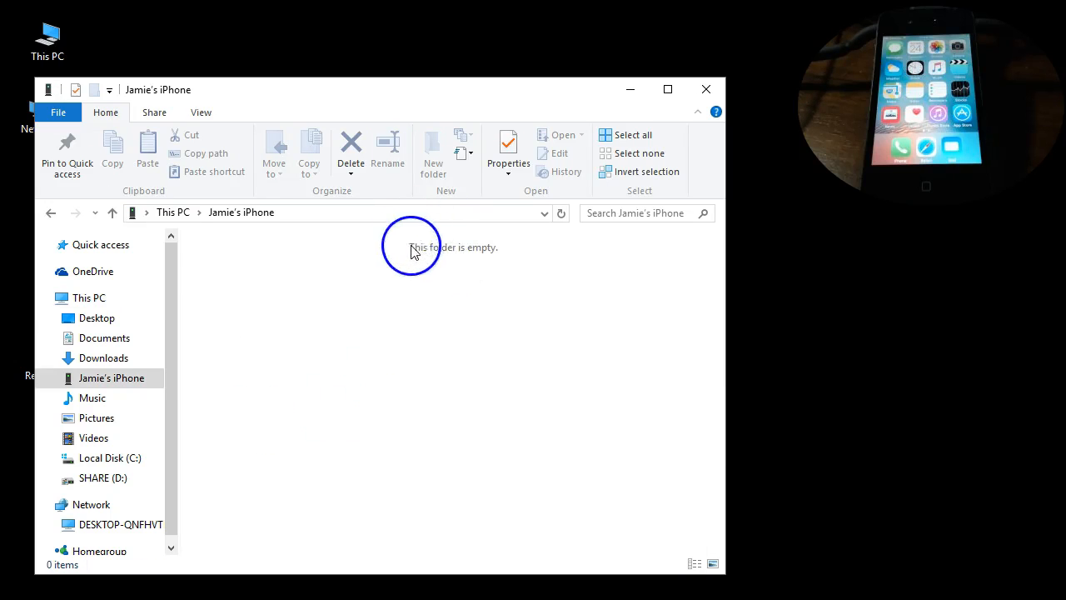